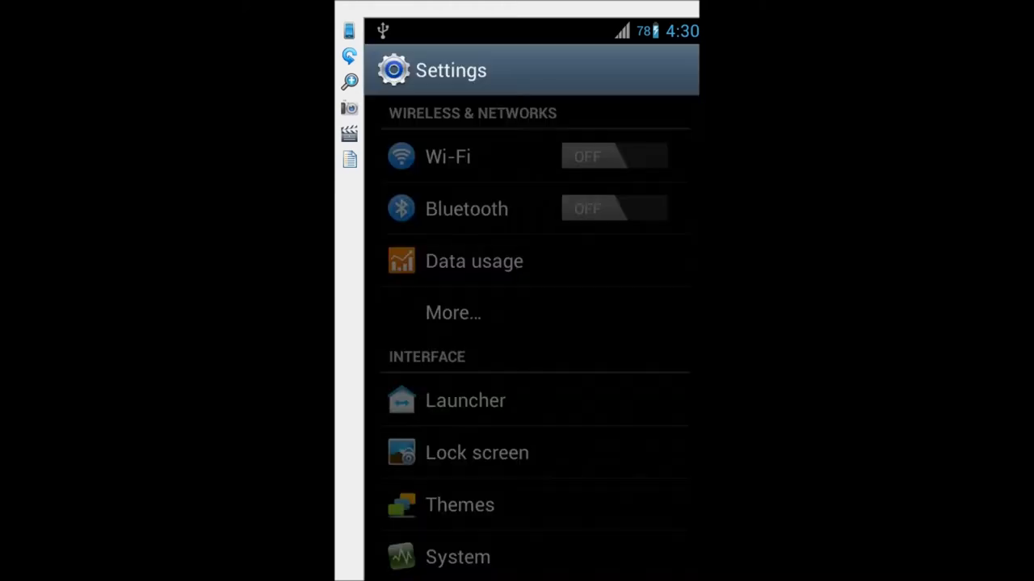
- Open the More… wireless settings and enter Tethering & portable hotspot
left_click(453, 312)
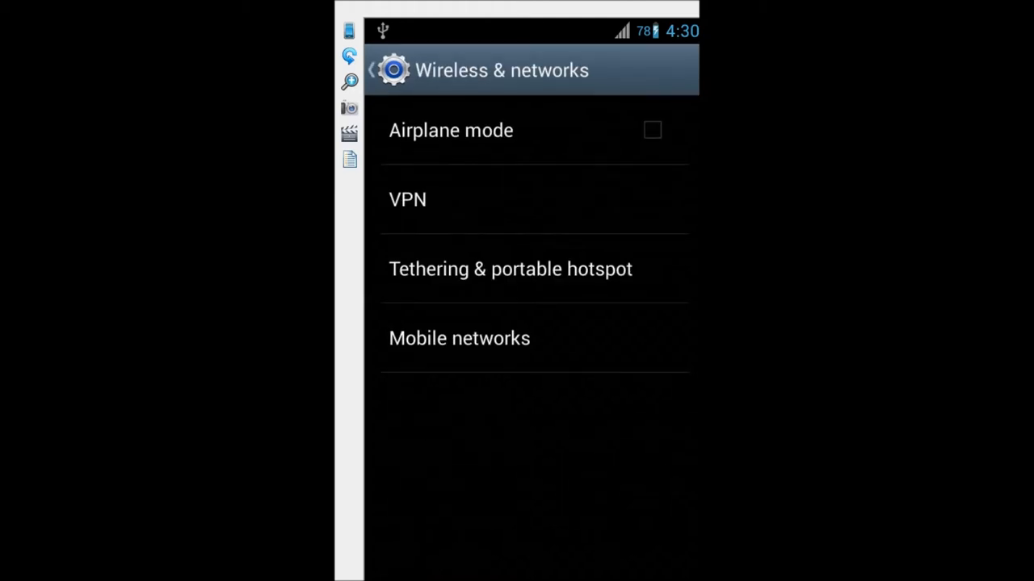
left_click(511, 269)
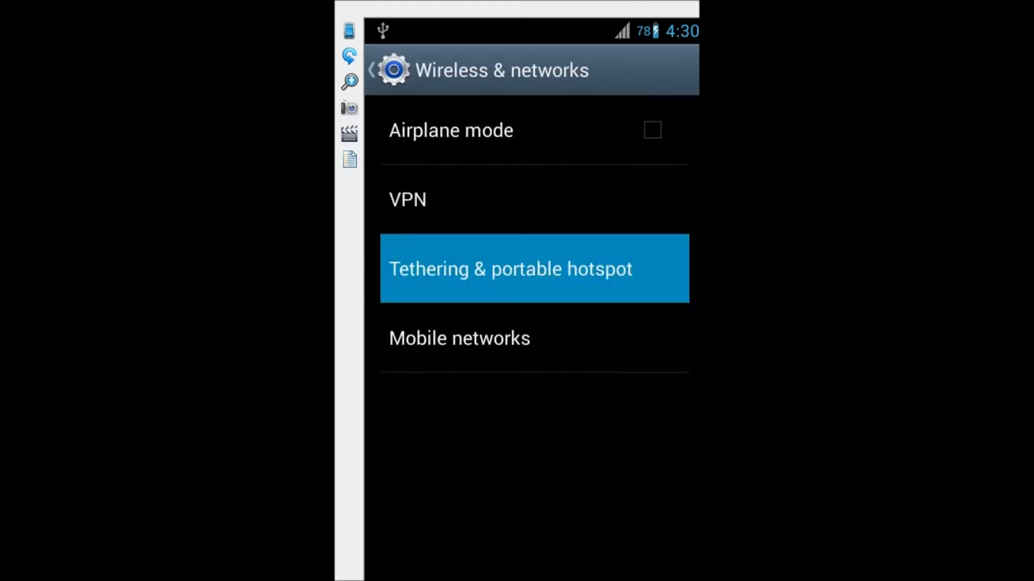
- Enable Portable Wi-Fi hotspot on the Tethering & portable hotspot page
left_click(509, 268)
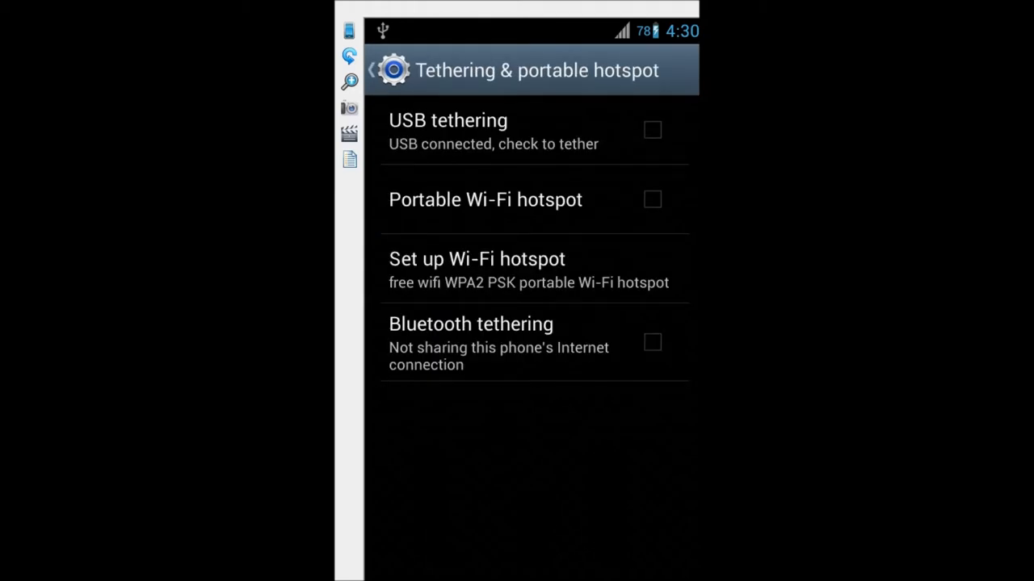
left_click(651, 130)
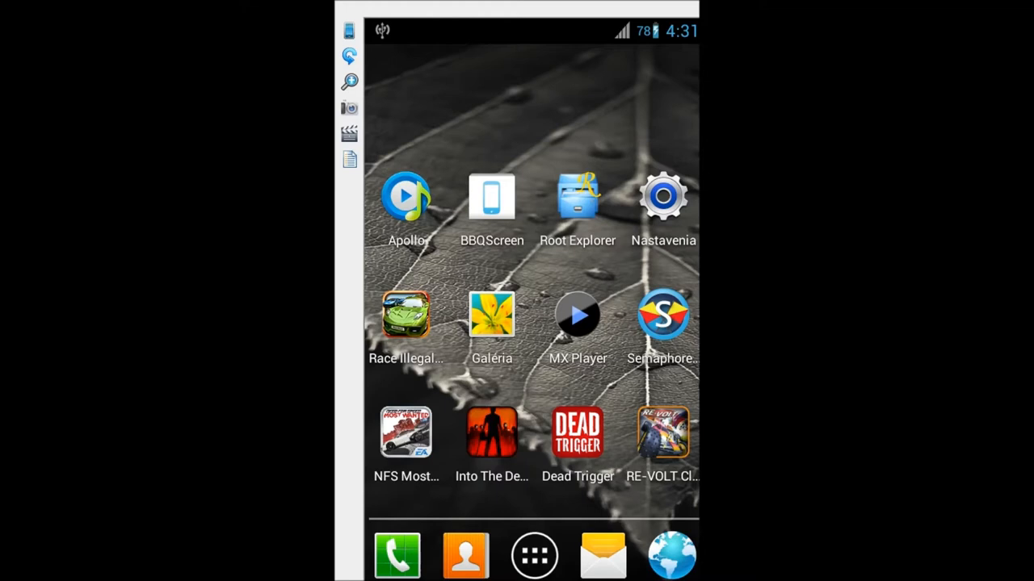
- Launch BBQScreen, switch sharing ON, and check the 192.168.42.129 address
left_click(492, 197)
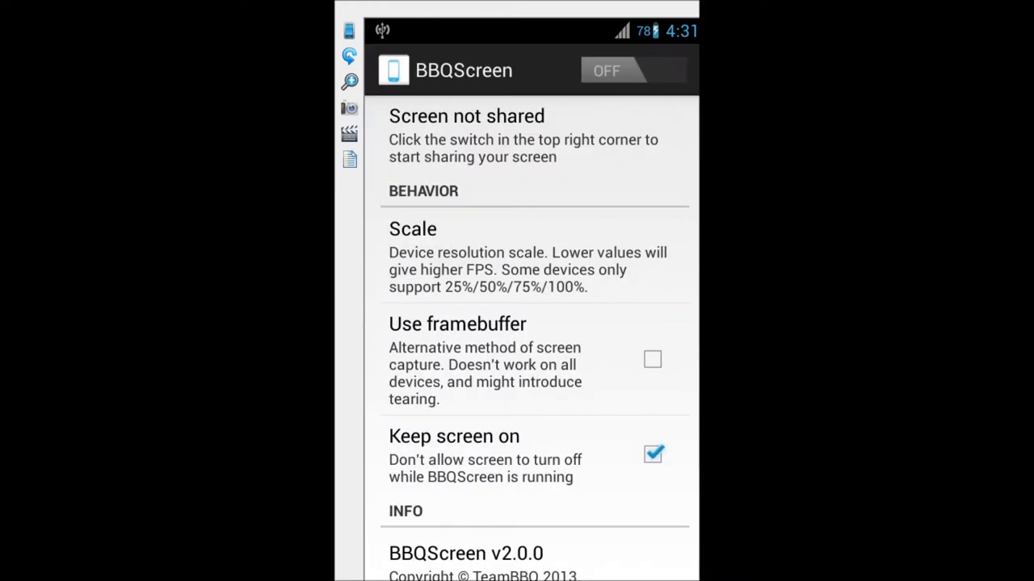
left_click(633, 71)
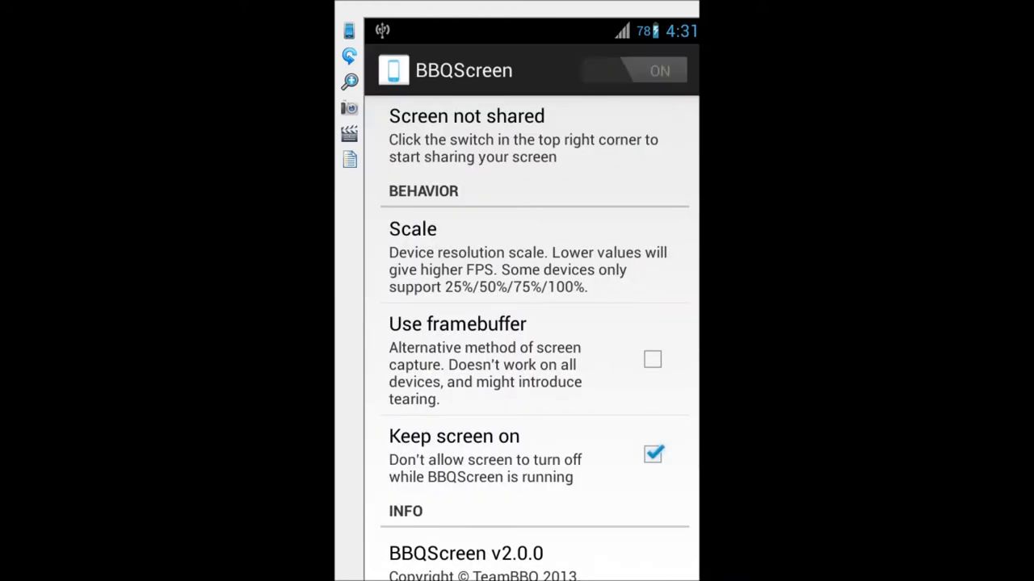
left_click(634, 70)
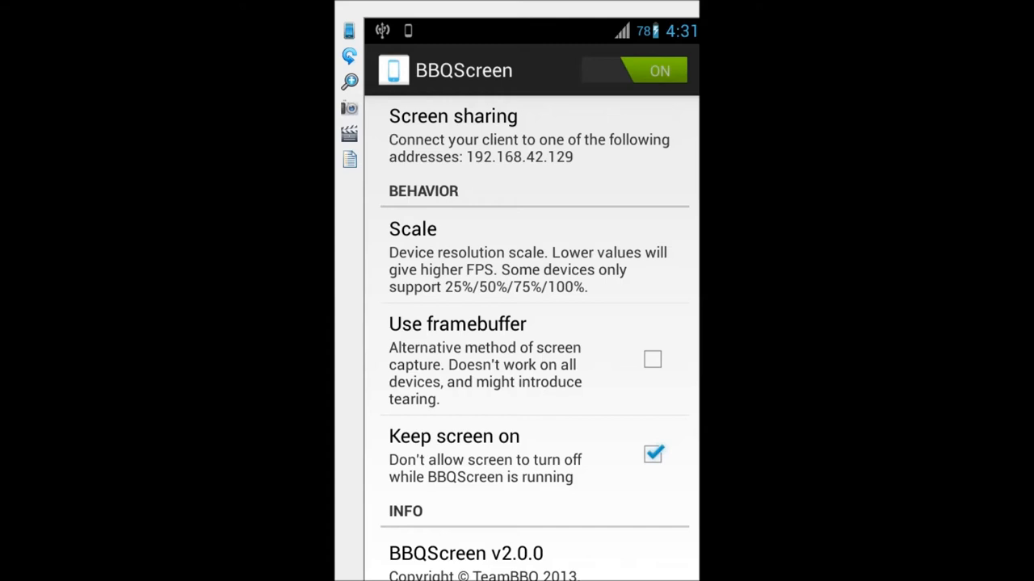
left_click(528, 135)
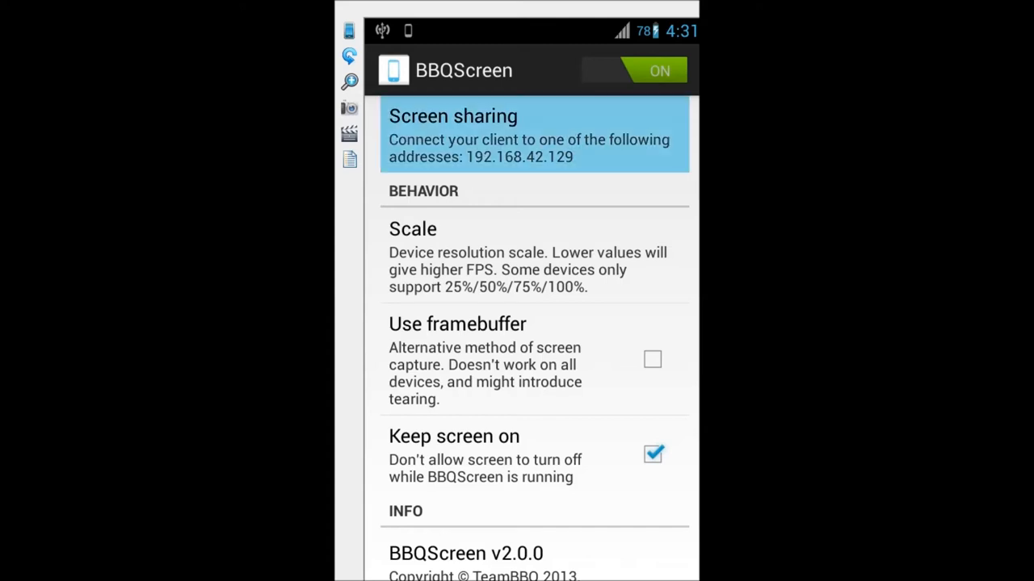